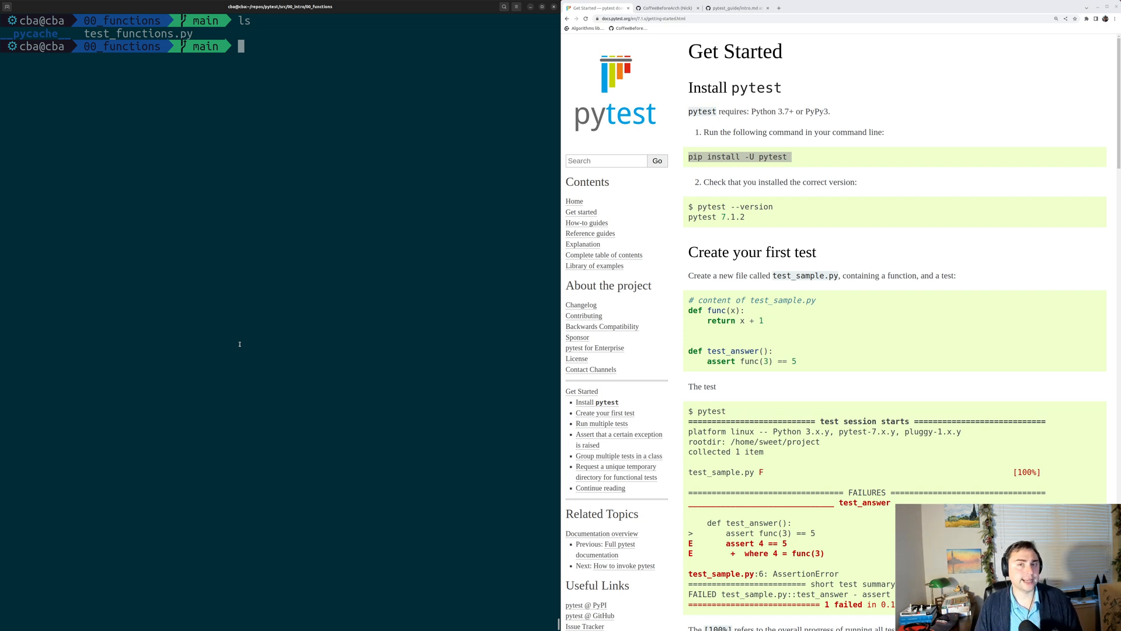
pyautogui.moveTo(702, 193)
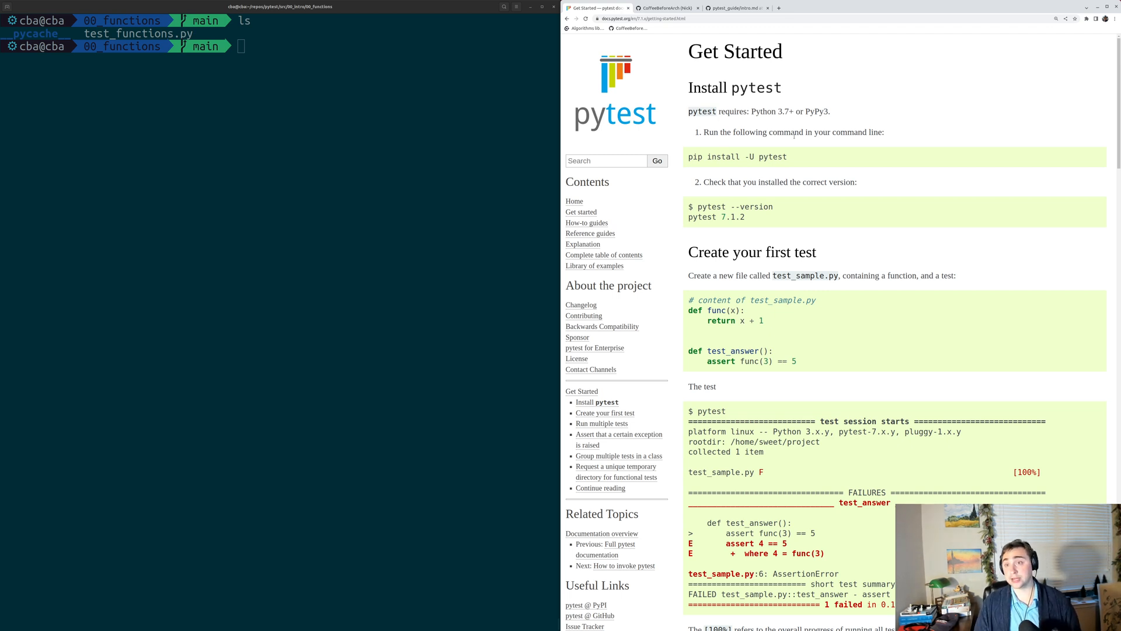
pyautogui.moveTo(1036, 67)
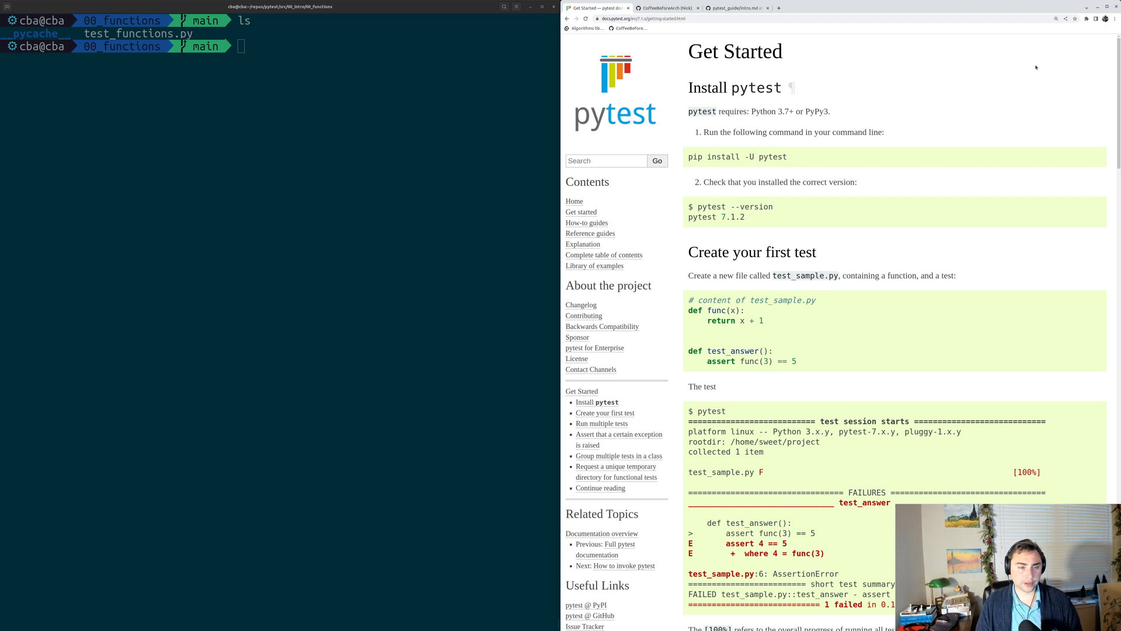
pyautogui.moveTo(787, 108)
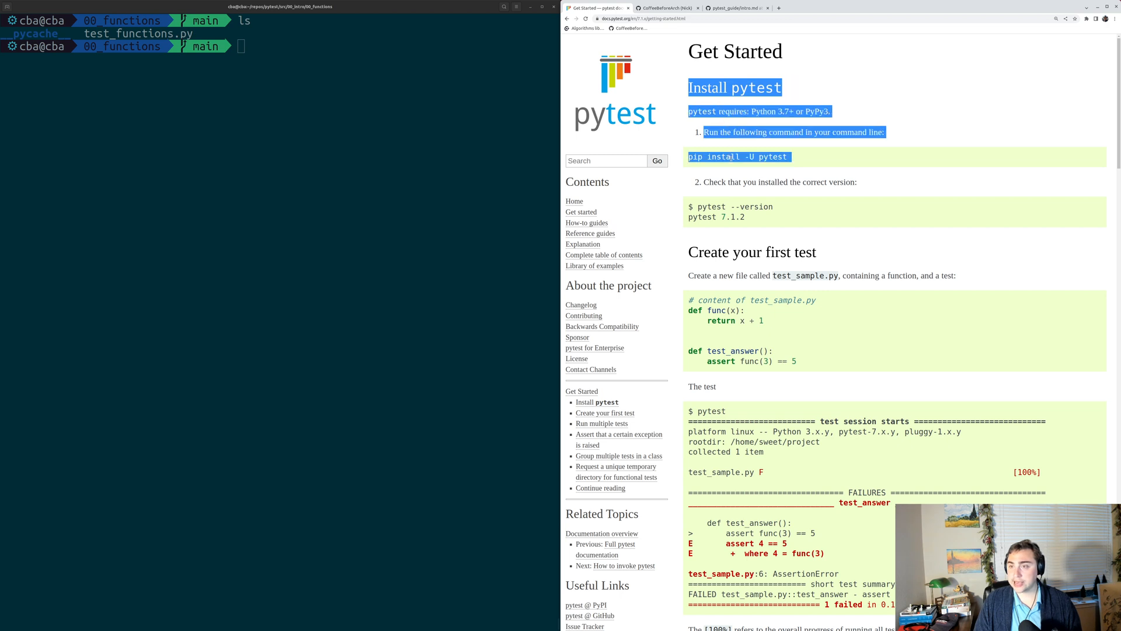
# Return focus to the terminal and enter the pip install -U pytest command
pyautogui.click(441, 131)
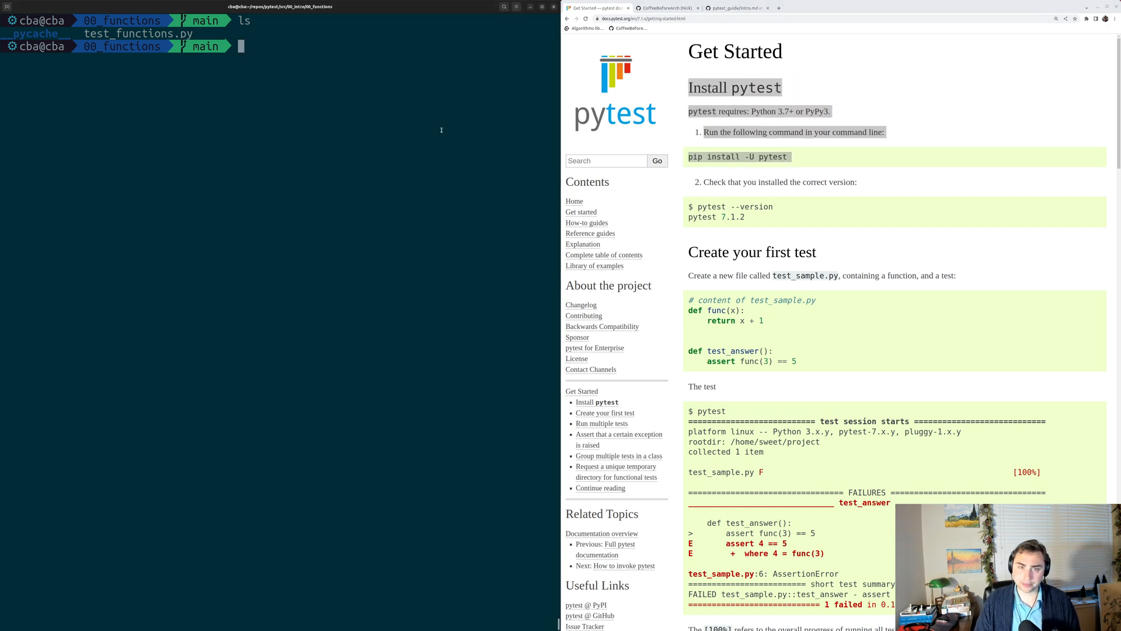
pyautogui.write('pip install -U pytest')
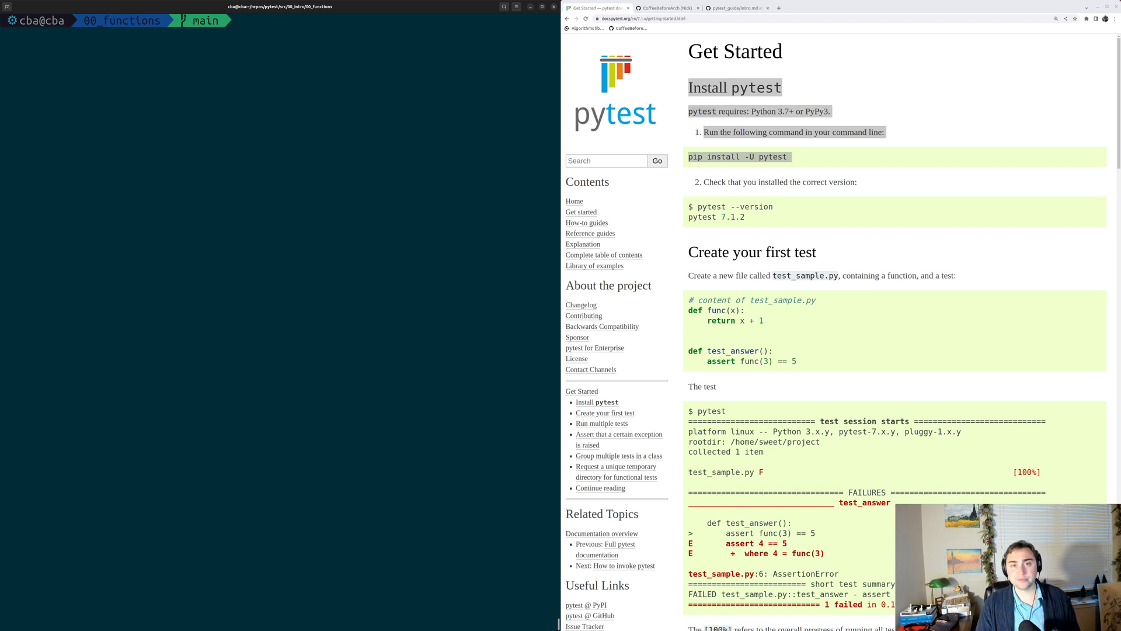
# Check the pytest version (7.1.2), list the folder, and open test_functions.py in vim
pyautogui.write('pytest')
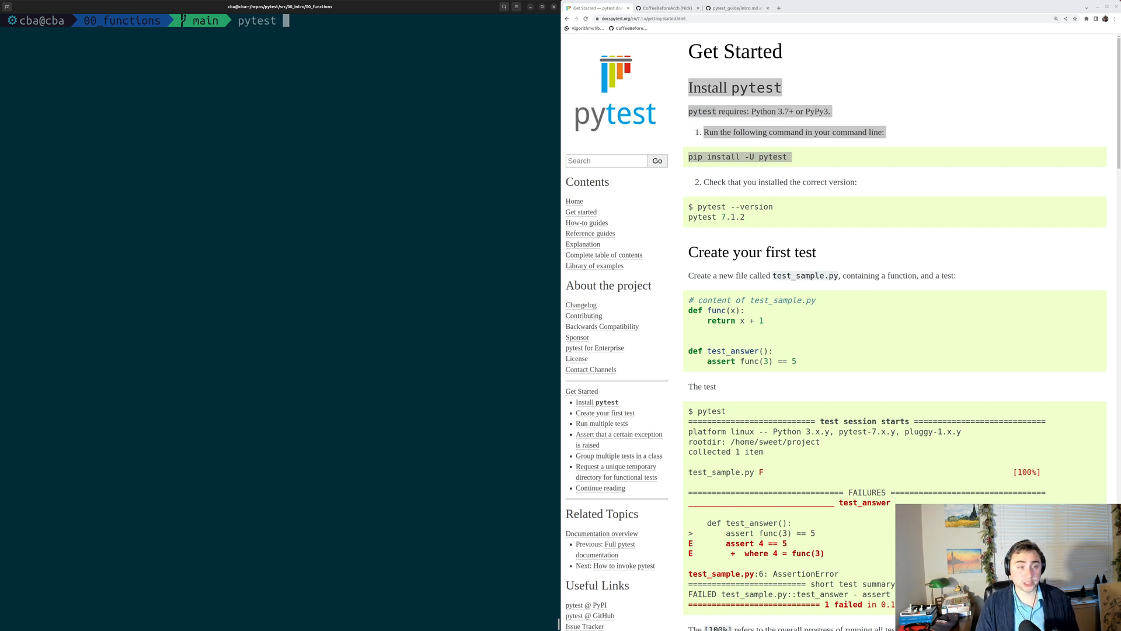
pyautogui.write('--version')
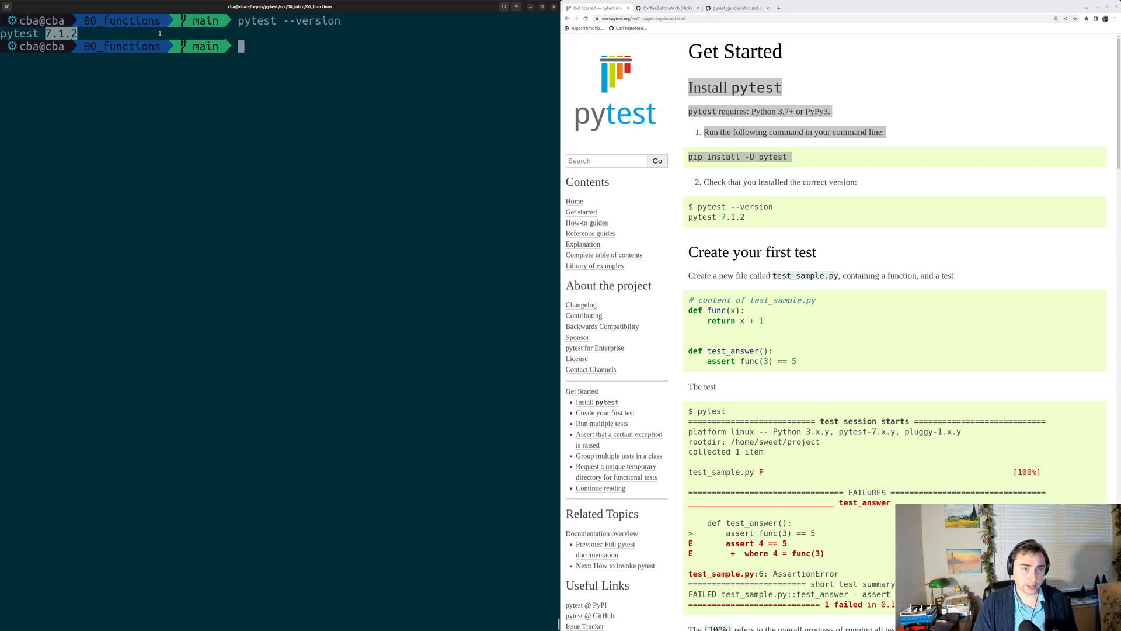
pyautogui.write('ls')
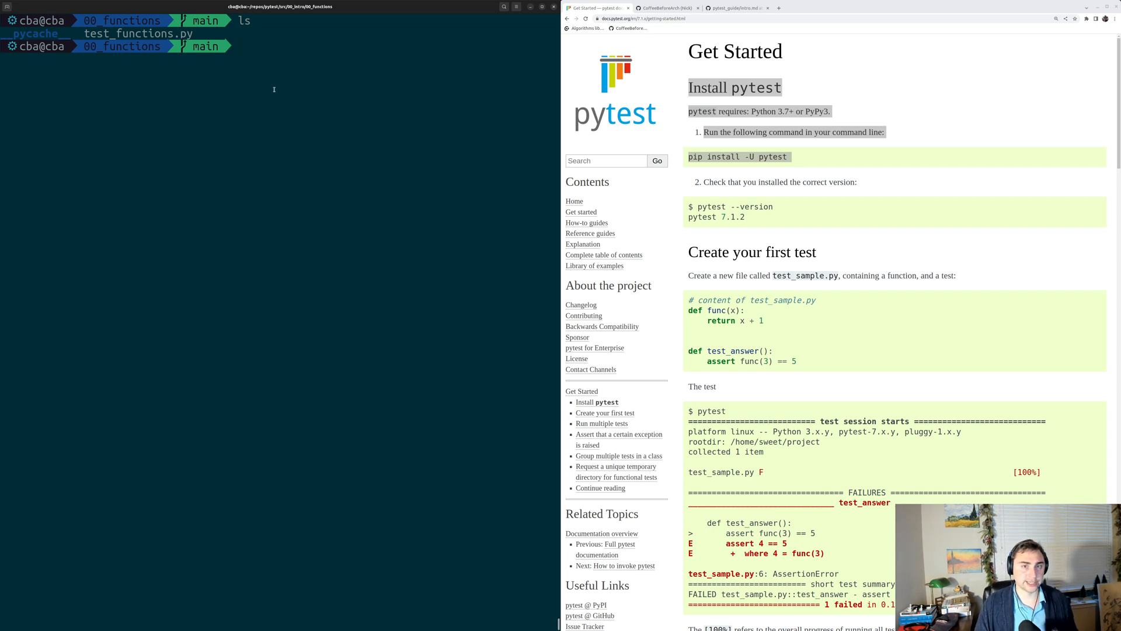
pyautogui.write('vim')
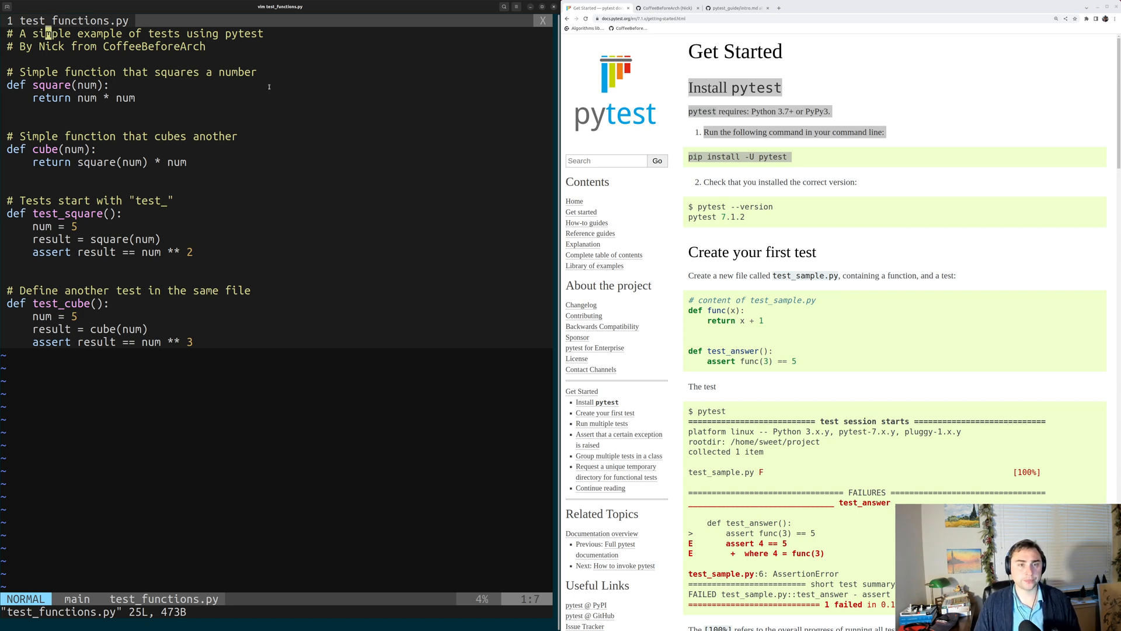
# Highlight the assert keyword in test_square while reading the square and cube tests
pyautogui.doubleClick(51, 85)
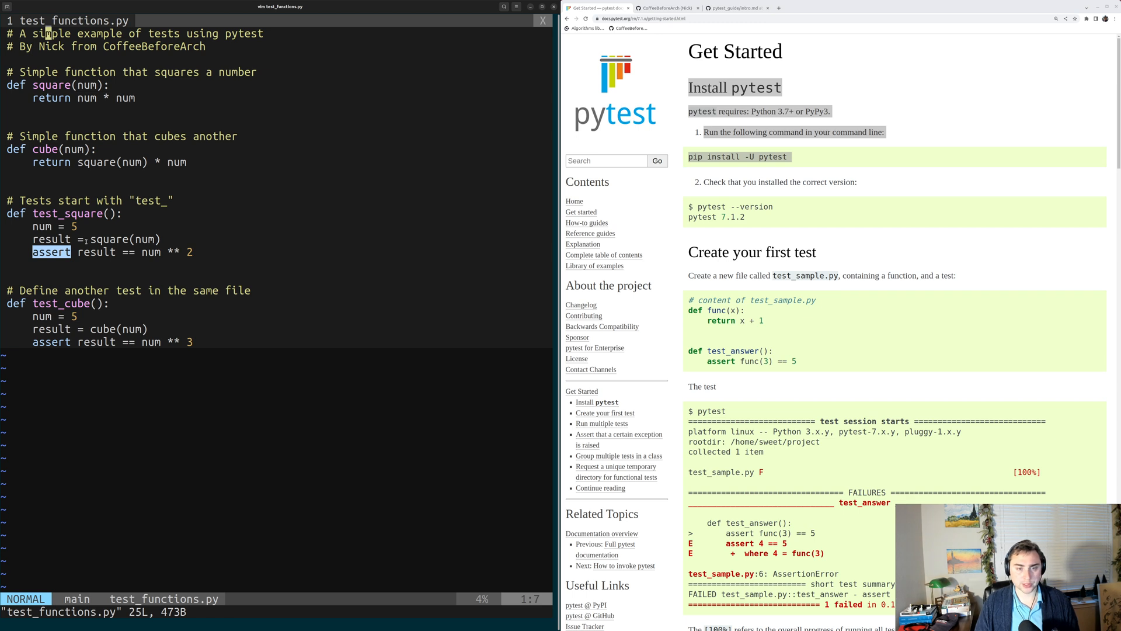
pyautogui.moveTo(86, 193)
pyautogui.write('ls')
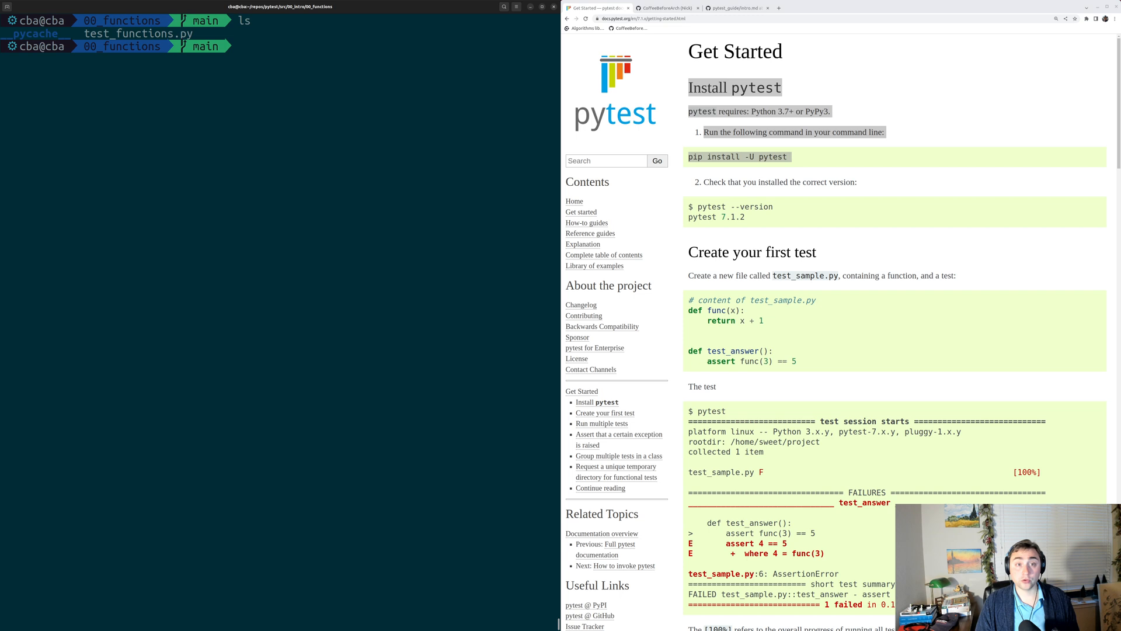
# Run pytest in the functions folder so both tests in test_functions.py pass
pyautogui.write('pytest')
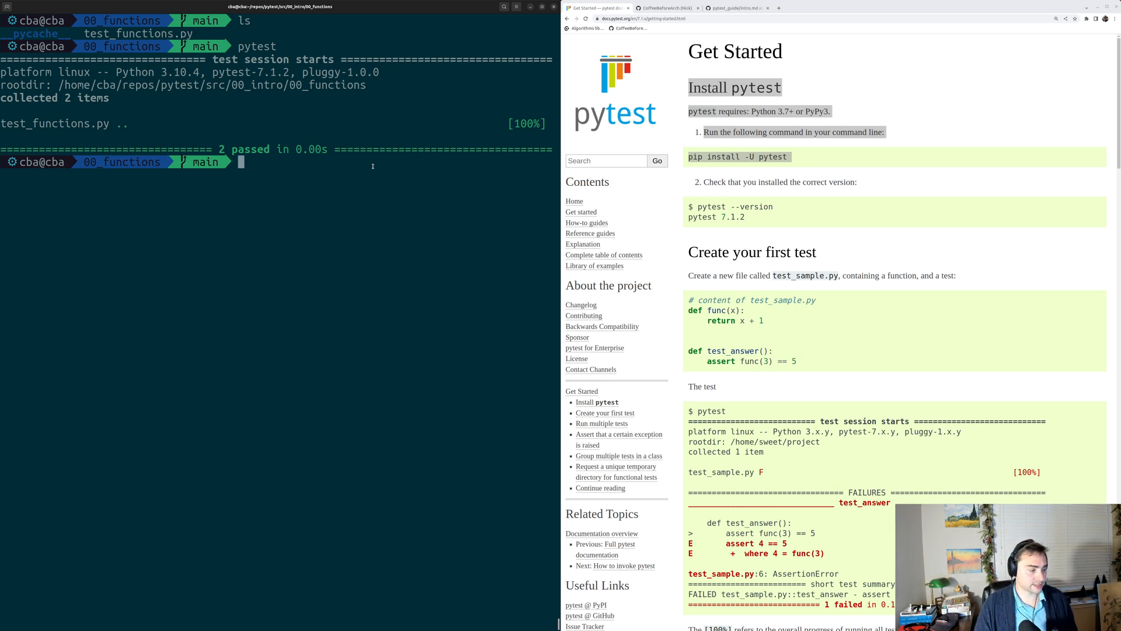
# Run pytest ./ on the current directory, passing both tests again, then clear the screen
pyautogui.write('pytest')
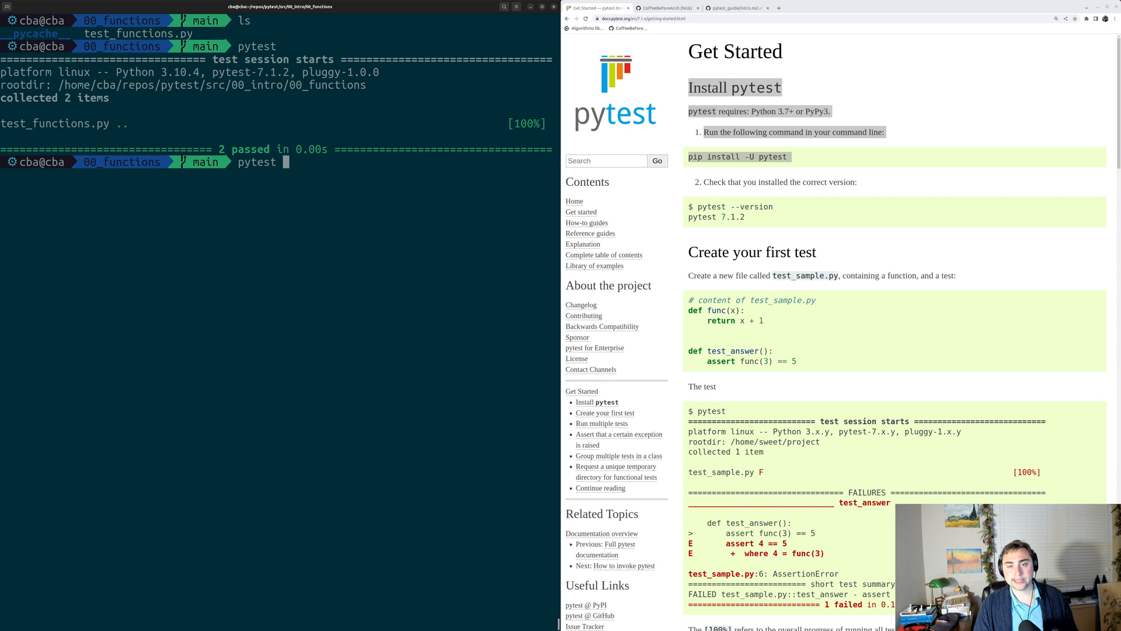
pyautogui.write('./')
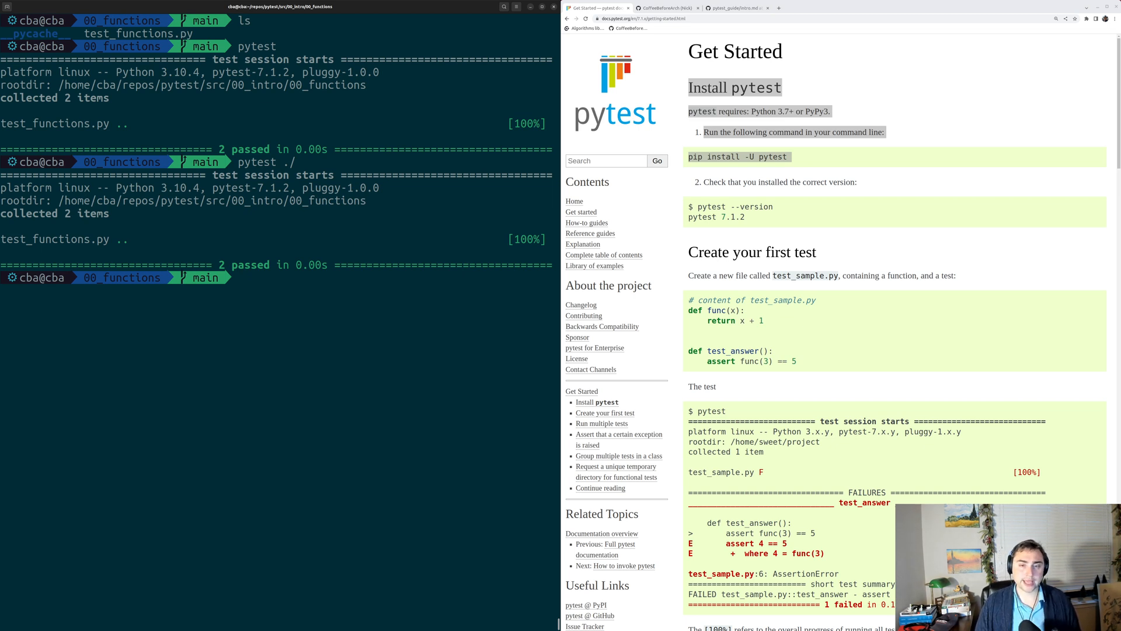
pyautogui.write('pytest ./')
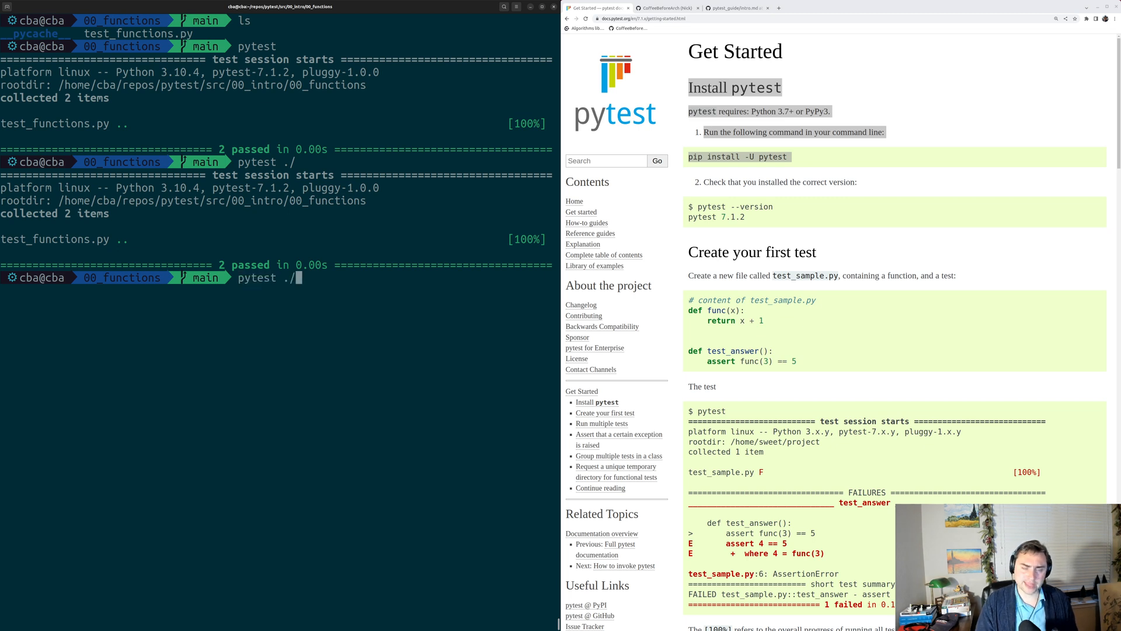
pyautogui.write('test_functions.py')
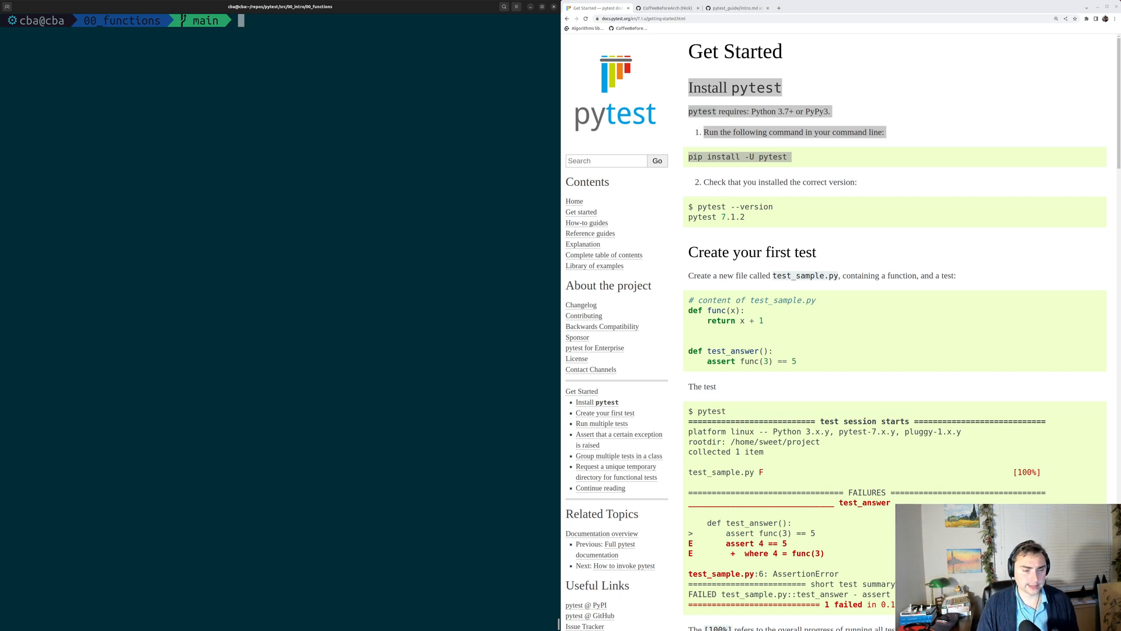
# List test_square and test_cube with pytest ./test_functions.py --collect-only, without running them
pyautogui.write('pytest ./test_functions.py')
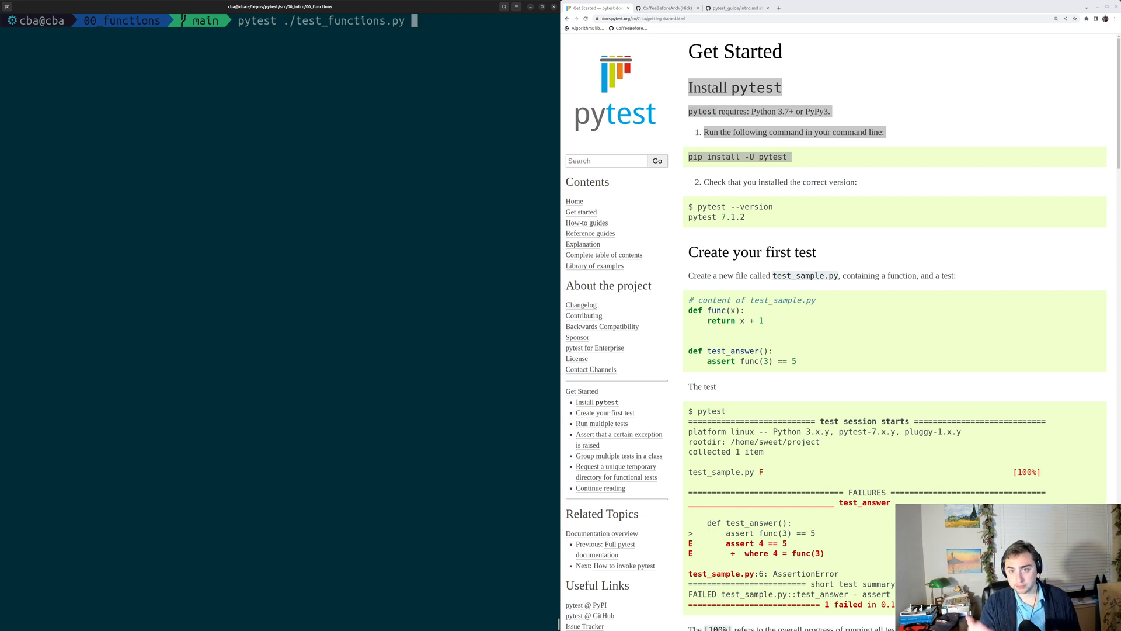
pyautogui.write('--')
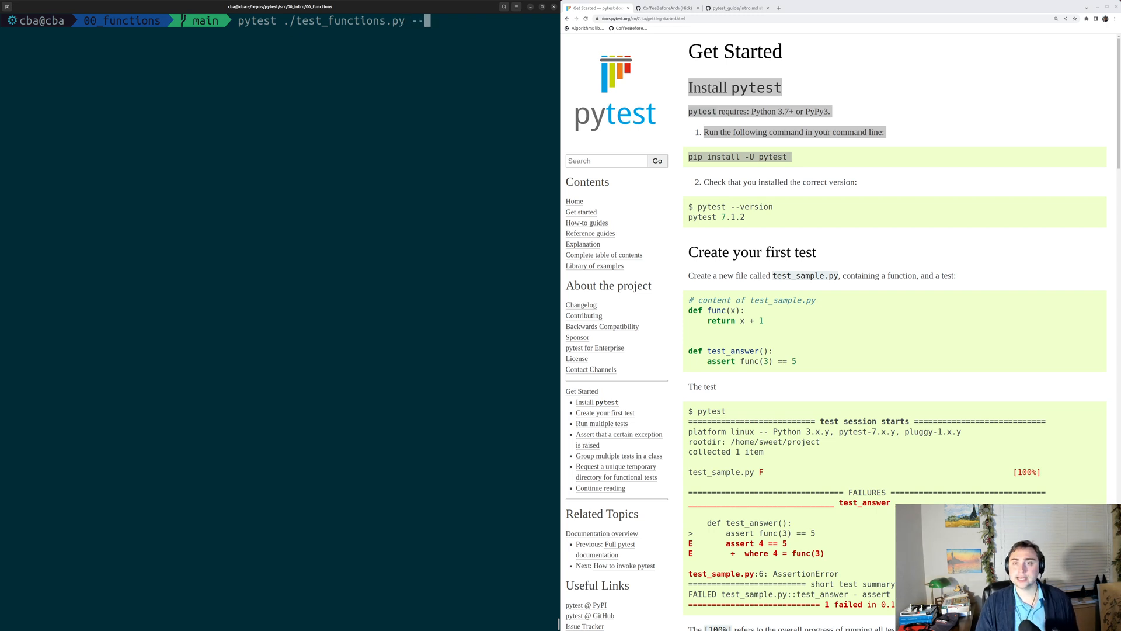
pyautogui.write('collect-only')
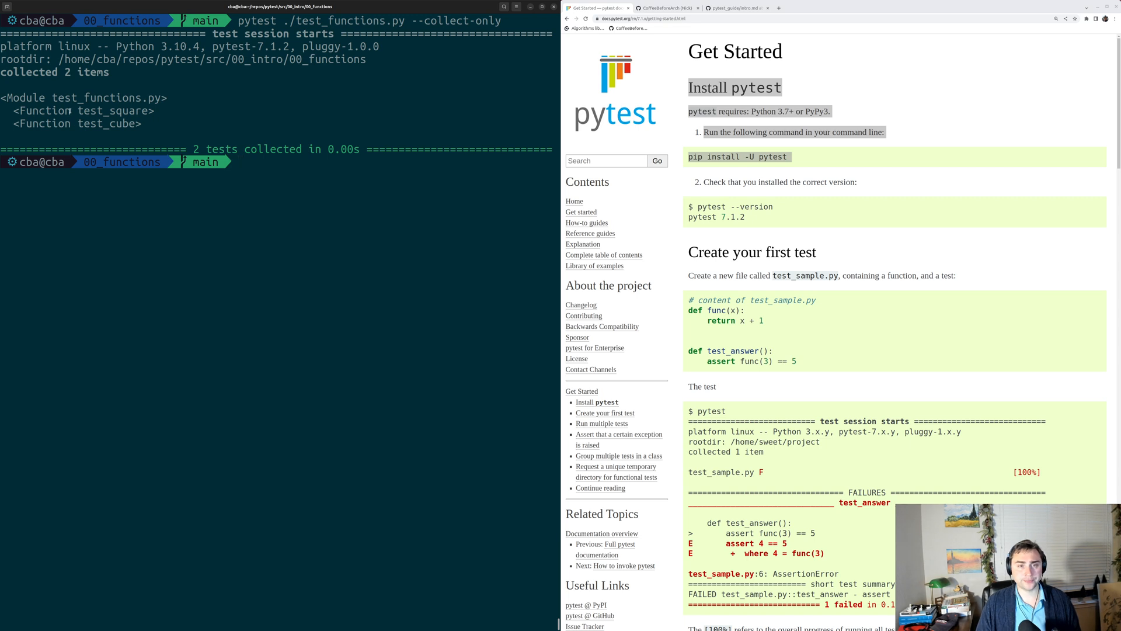
pyautogui.doubleClick(105, 97)
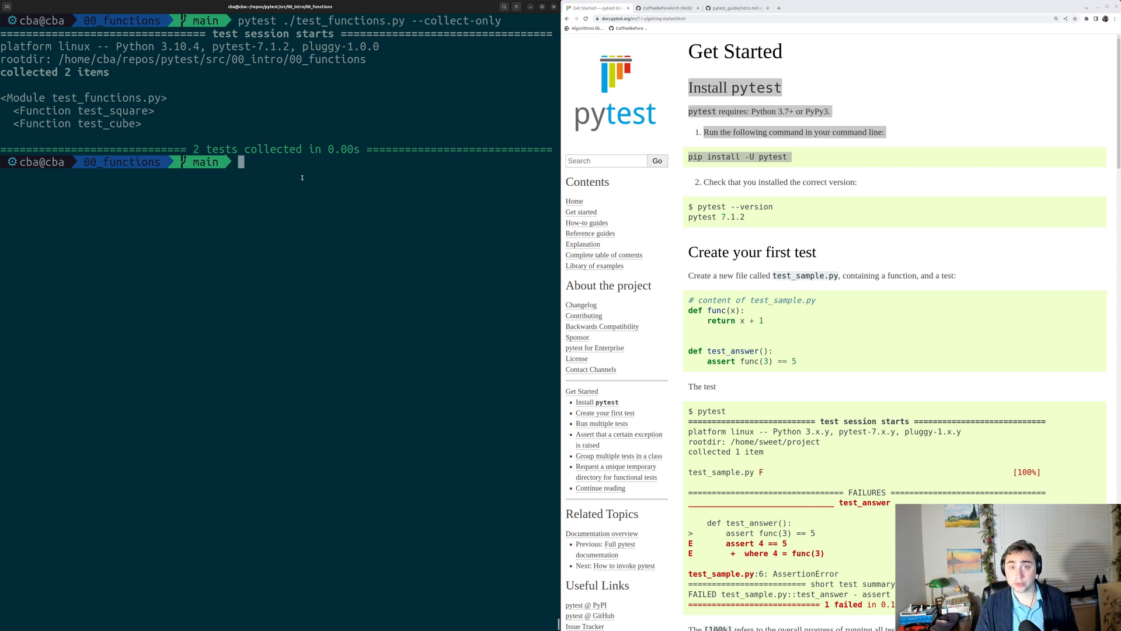
# Target only test_square by node ID test_functions.py::test_square, then clear the screen
pyautogui.write('pytest test_functions.py')
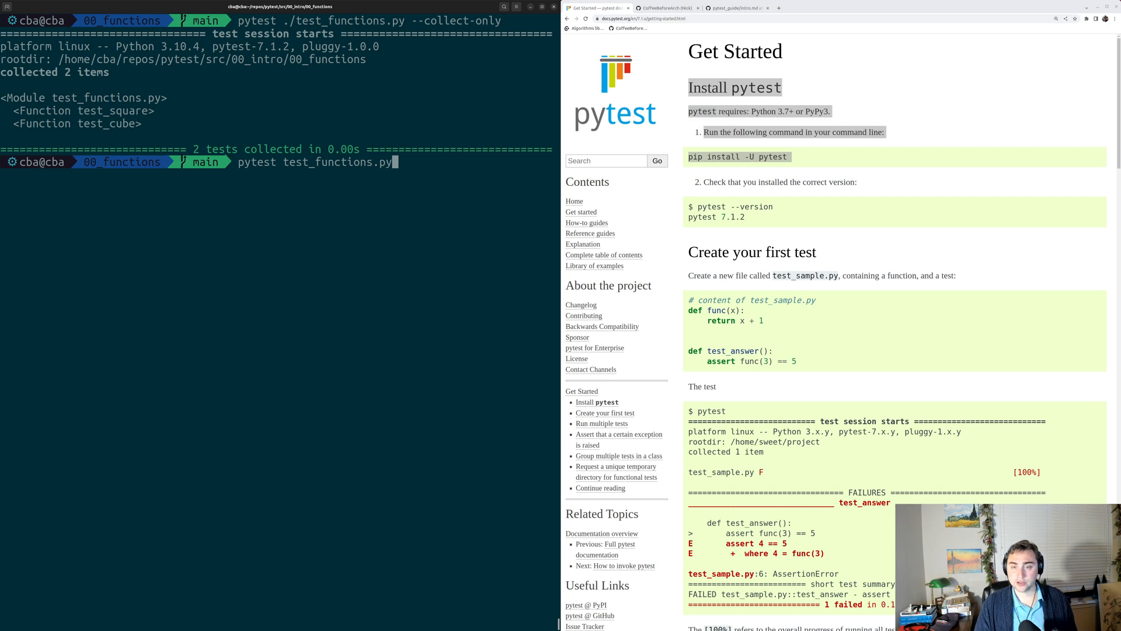
pyautogui.write('::')
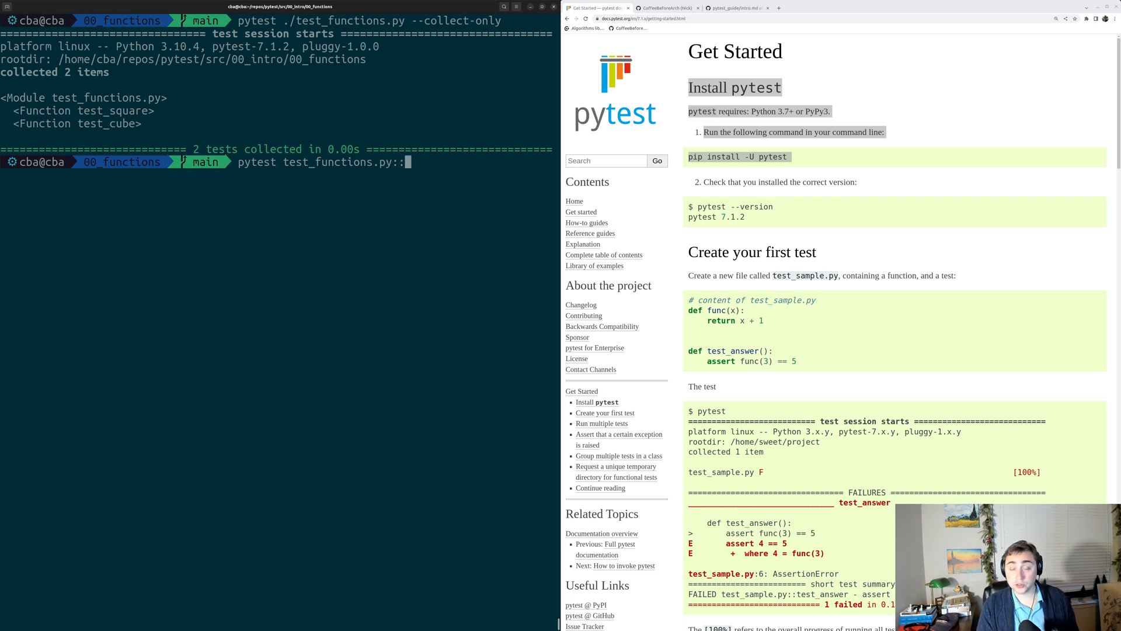
pyautogui.write('test_square')
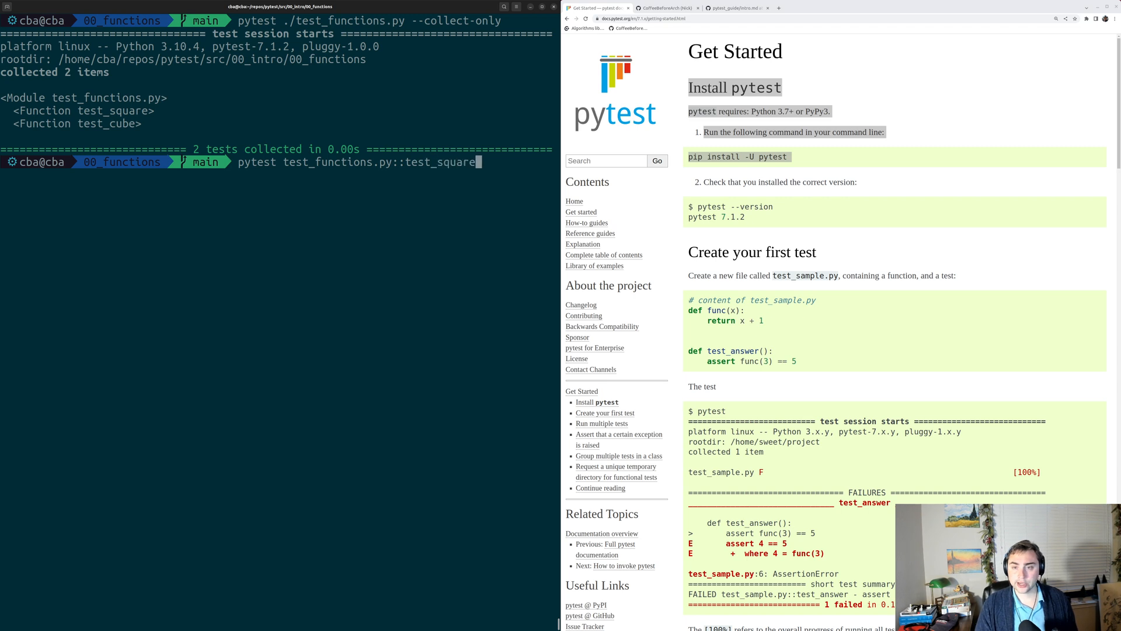
pyautogui.doubleClick(439, 162)
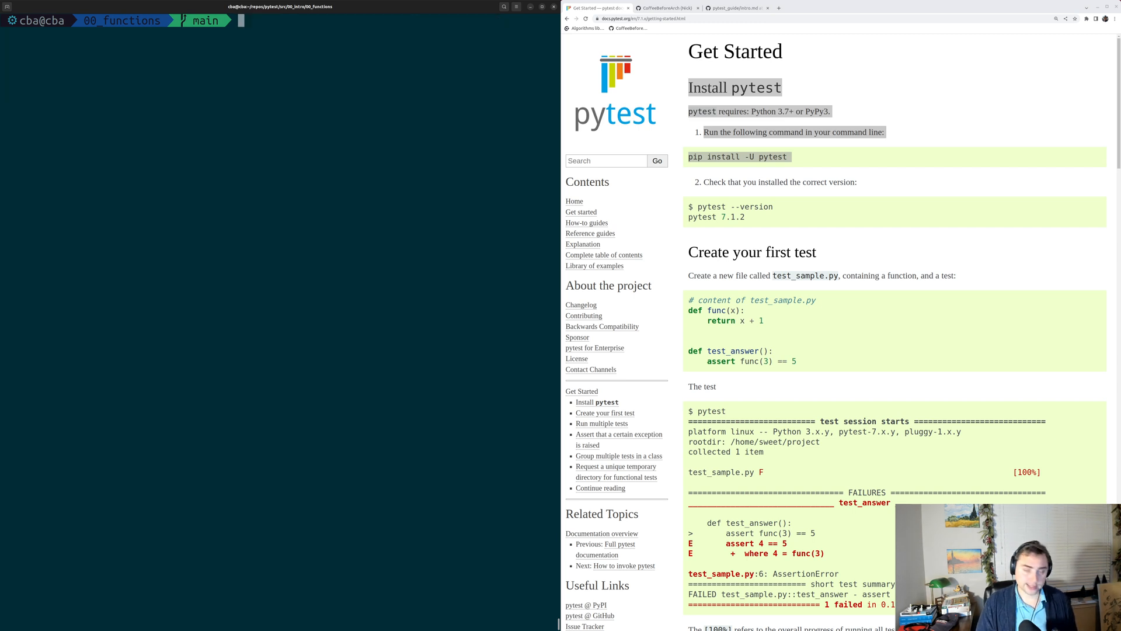
# Run pytest test_functions.py -k cube, passing the cube test with one deselected
pyautogui.write('pytest test_functions.py::test_sq')
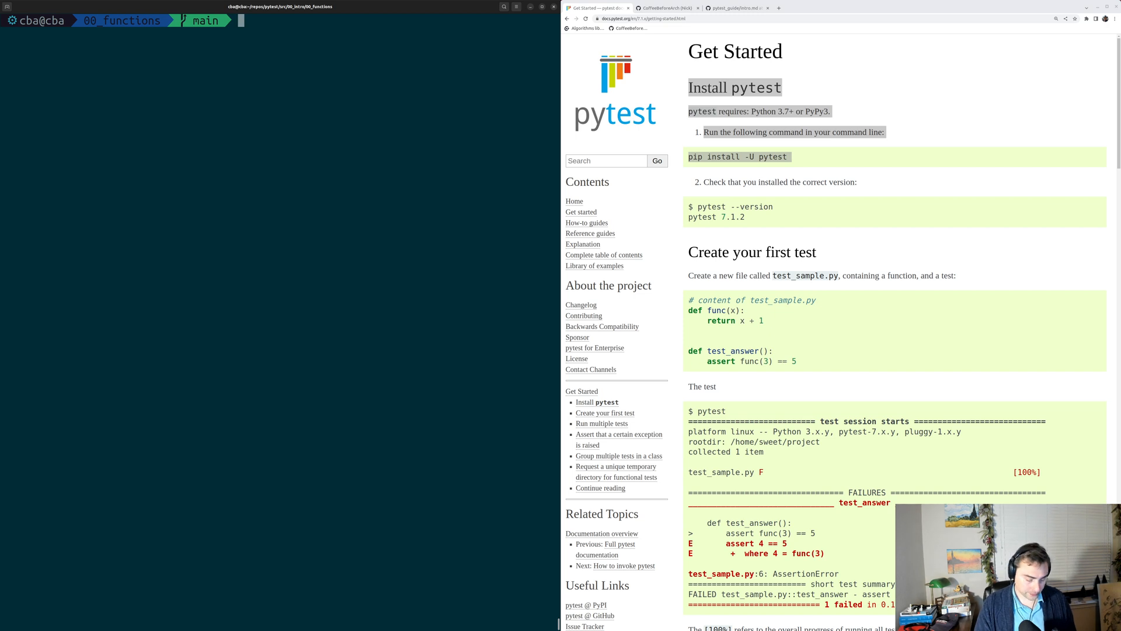
pyautogui.write('pytest t')
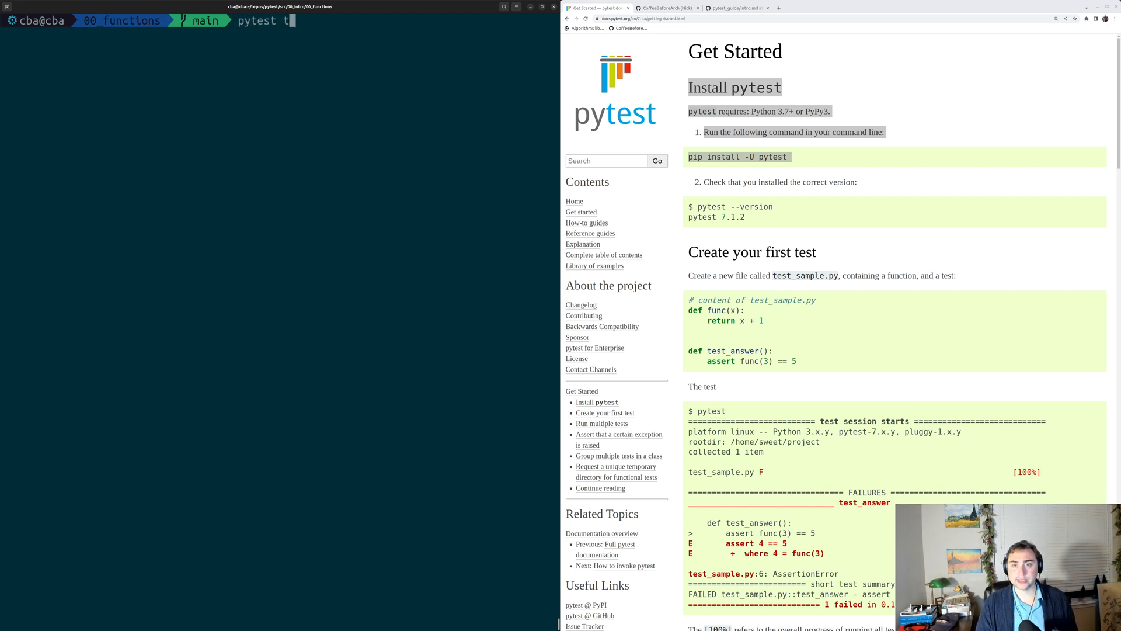
pyautogui.write('est_functions.py')
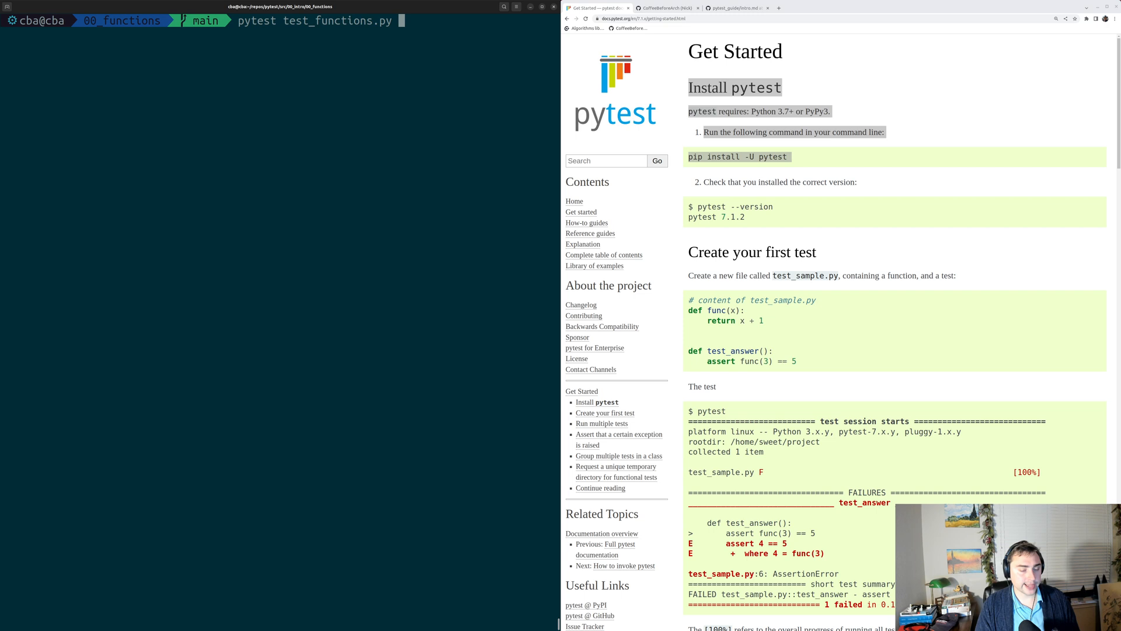
pyautogui.write('-k')
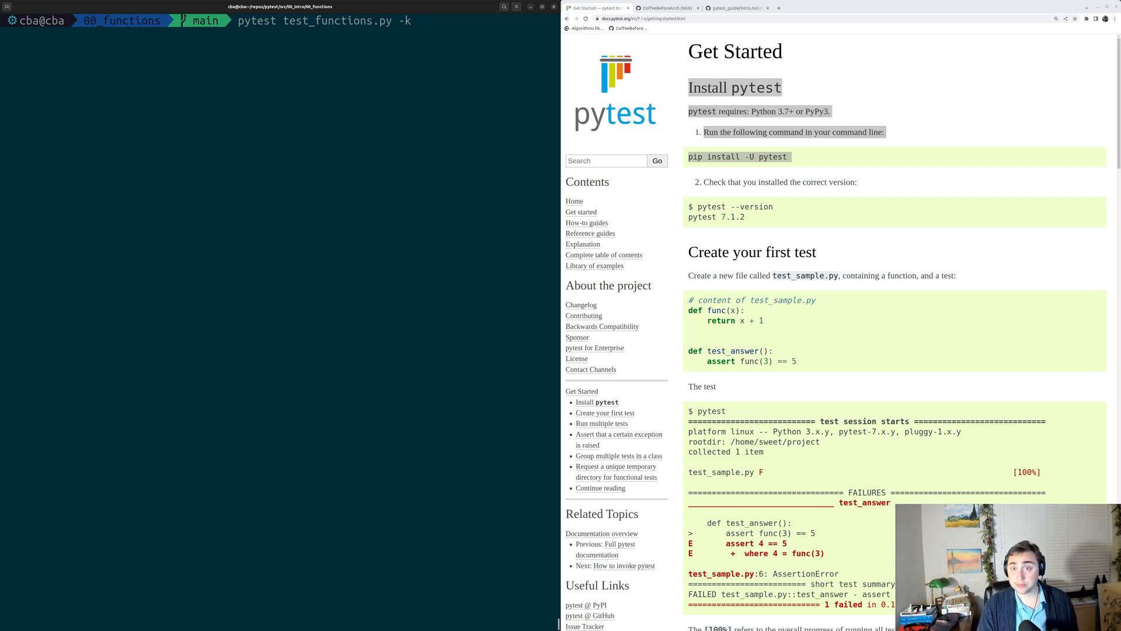
pyautogui.write('cube')
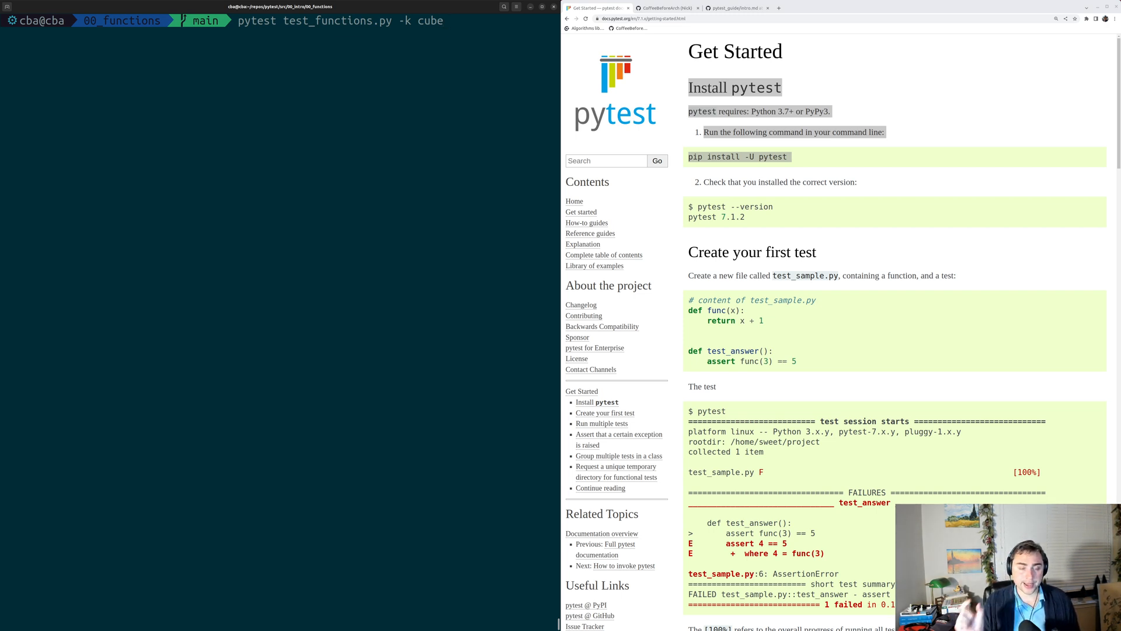
pyautogui.click(445, 20)
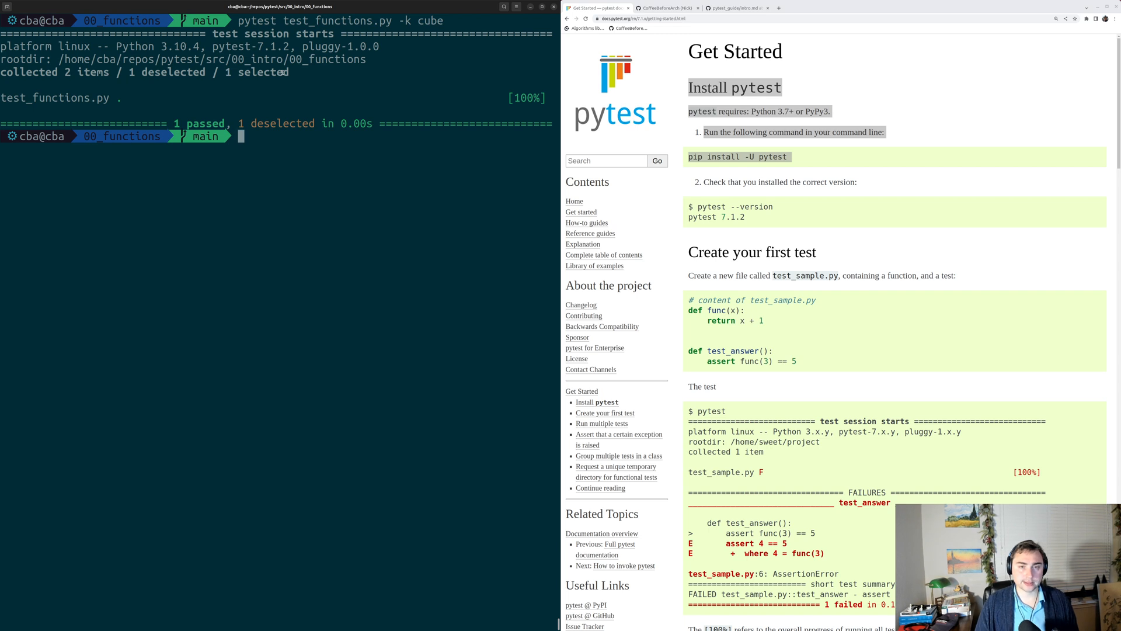
# Run pytest -k square and -k test, list the folder, then bring up the GitHub profile
pyautogui.write('pytest test_functions.py -k cub')
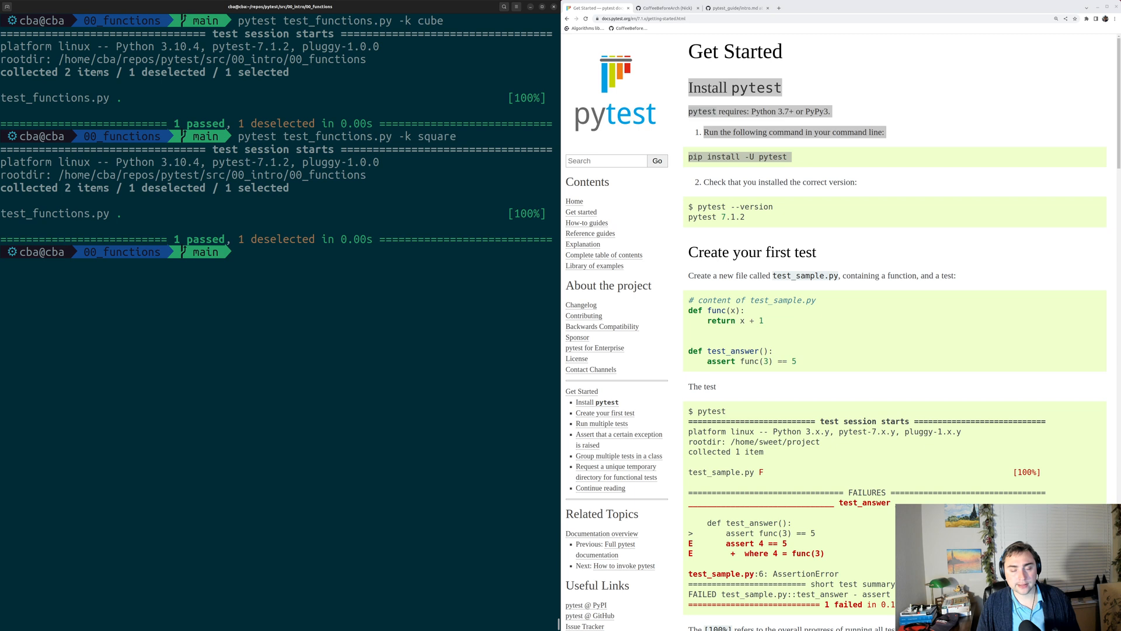
pyautogui.write('pytest test_functions.py -k square')
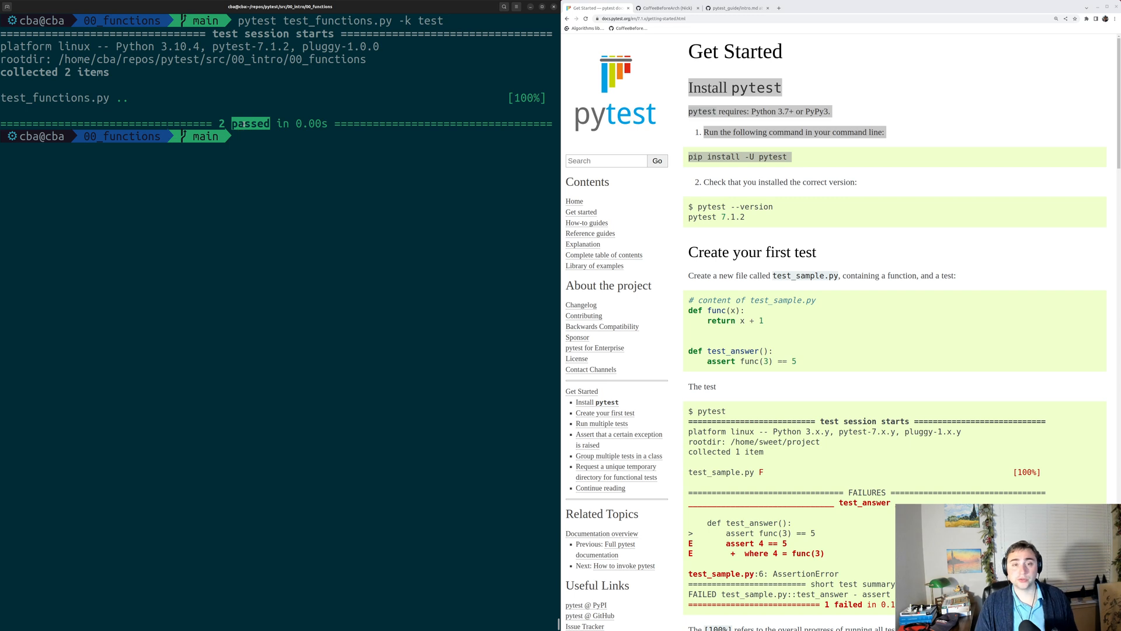
pyautogui.write('ls')
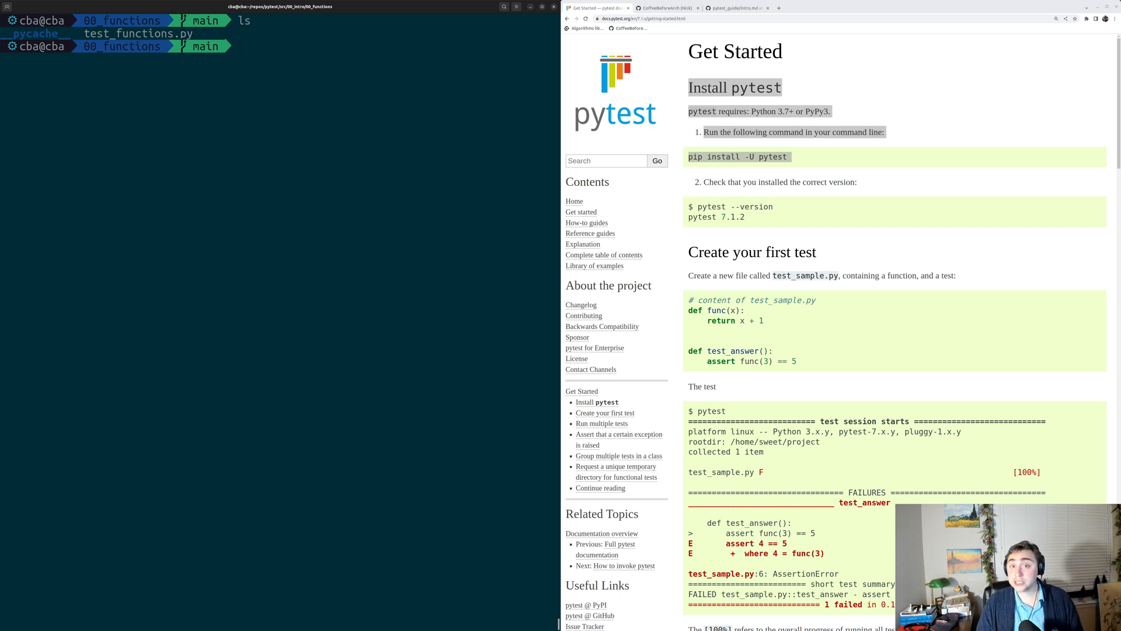
pyautogui.click(666, 8)
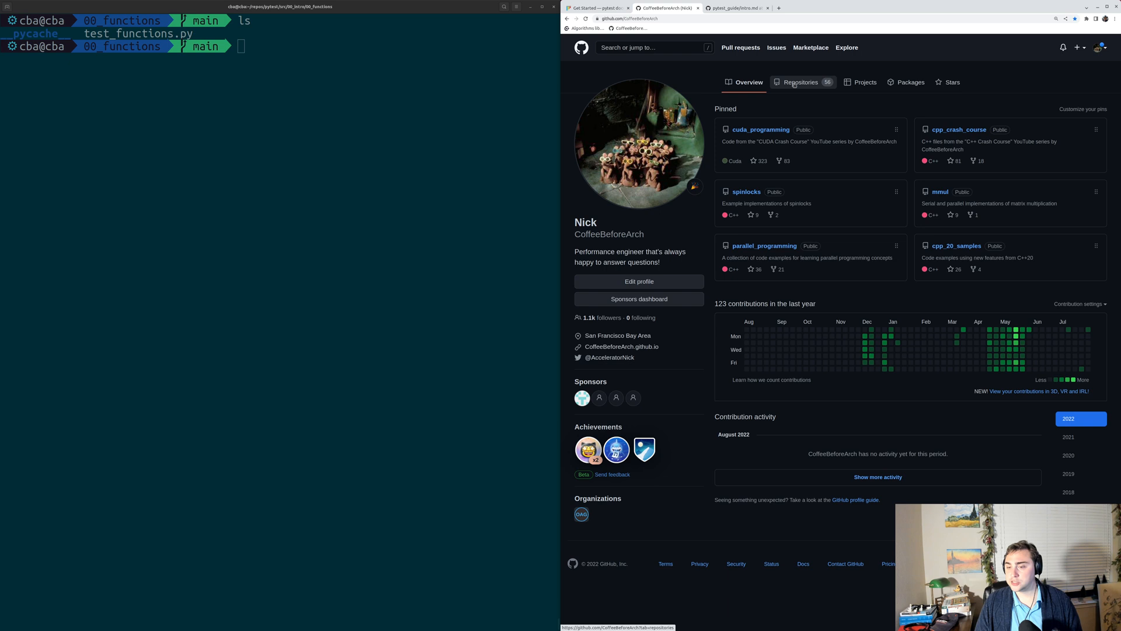
# Open the pytest_guide intro.md from Repositories and scroll to Writing Tests and Test Functions
pyautogui.click(800, 82)
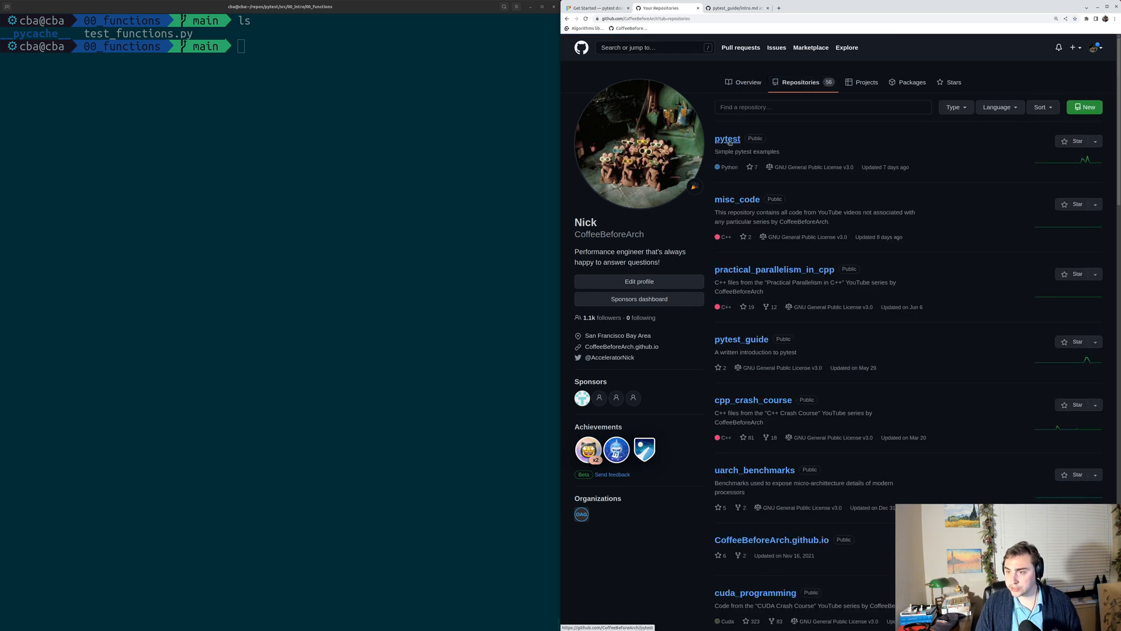
pyautogui.click(726, 137)
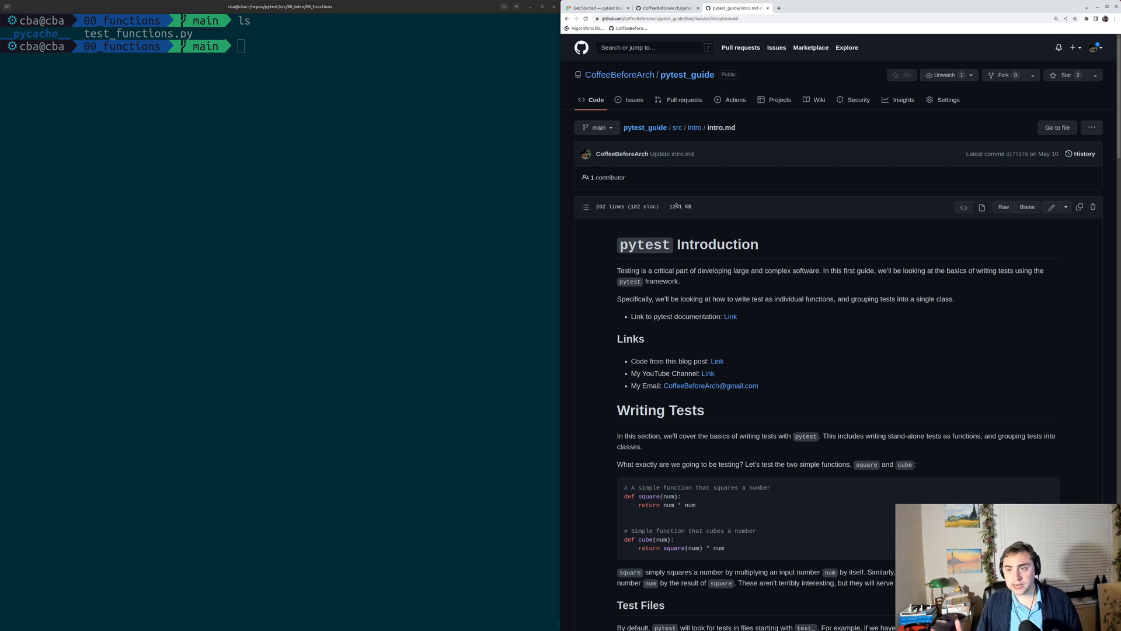
pyautogui.moveTo(807, 334)
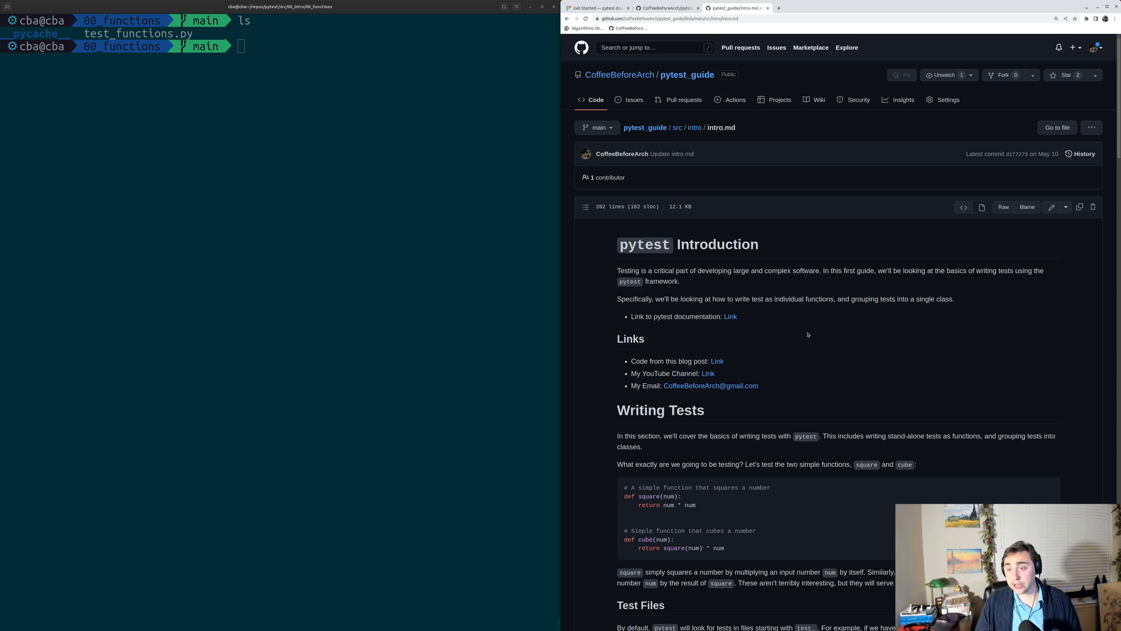
pyautogui.scroll(-3)
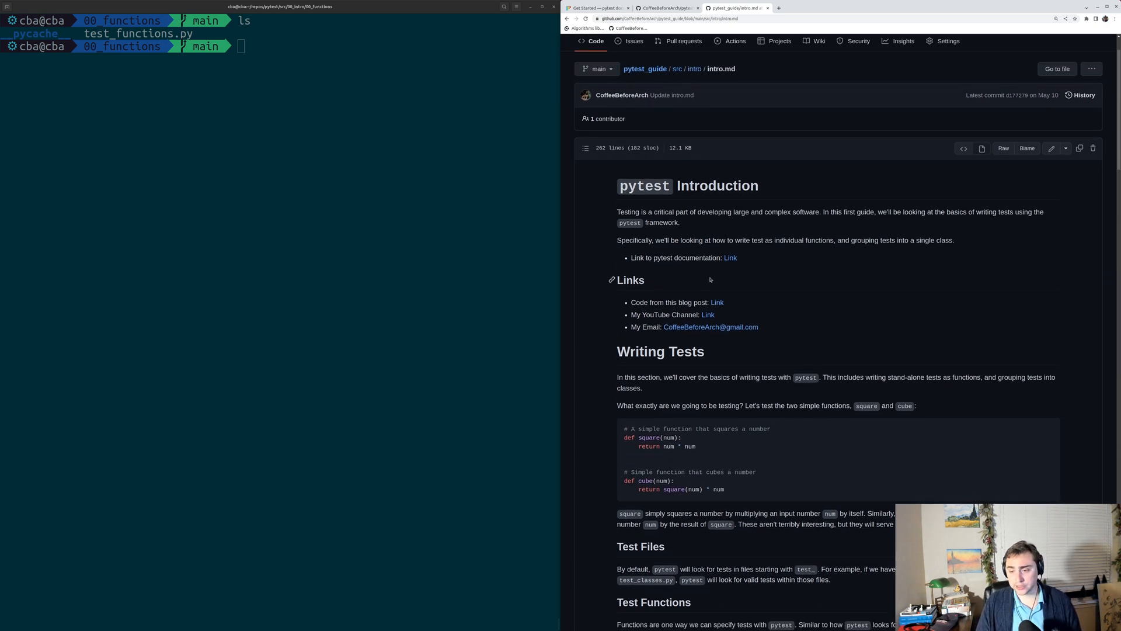
pyautogui.scroll(-3)
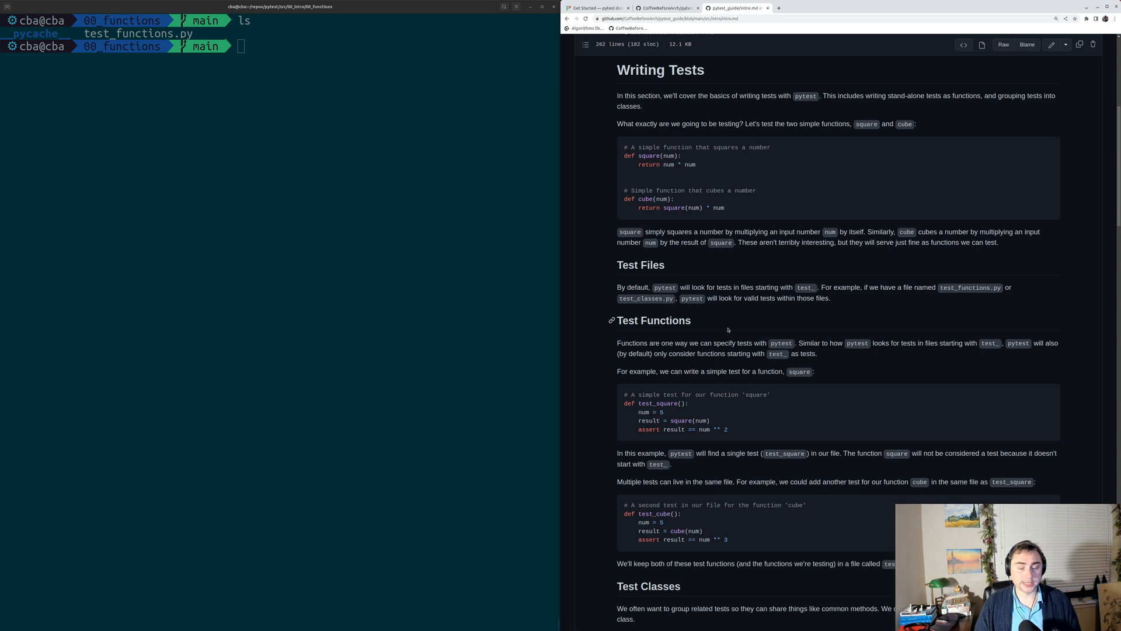